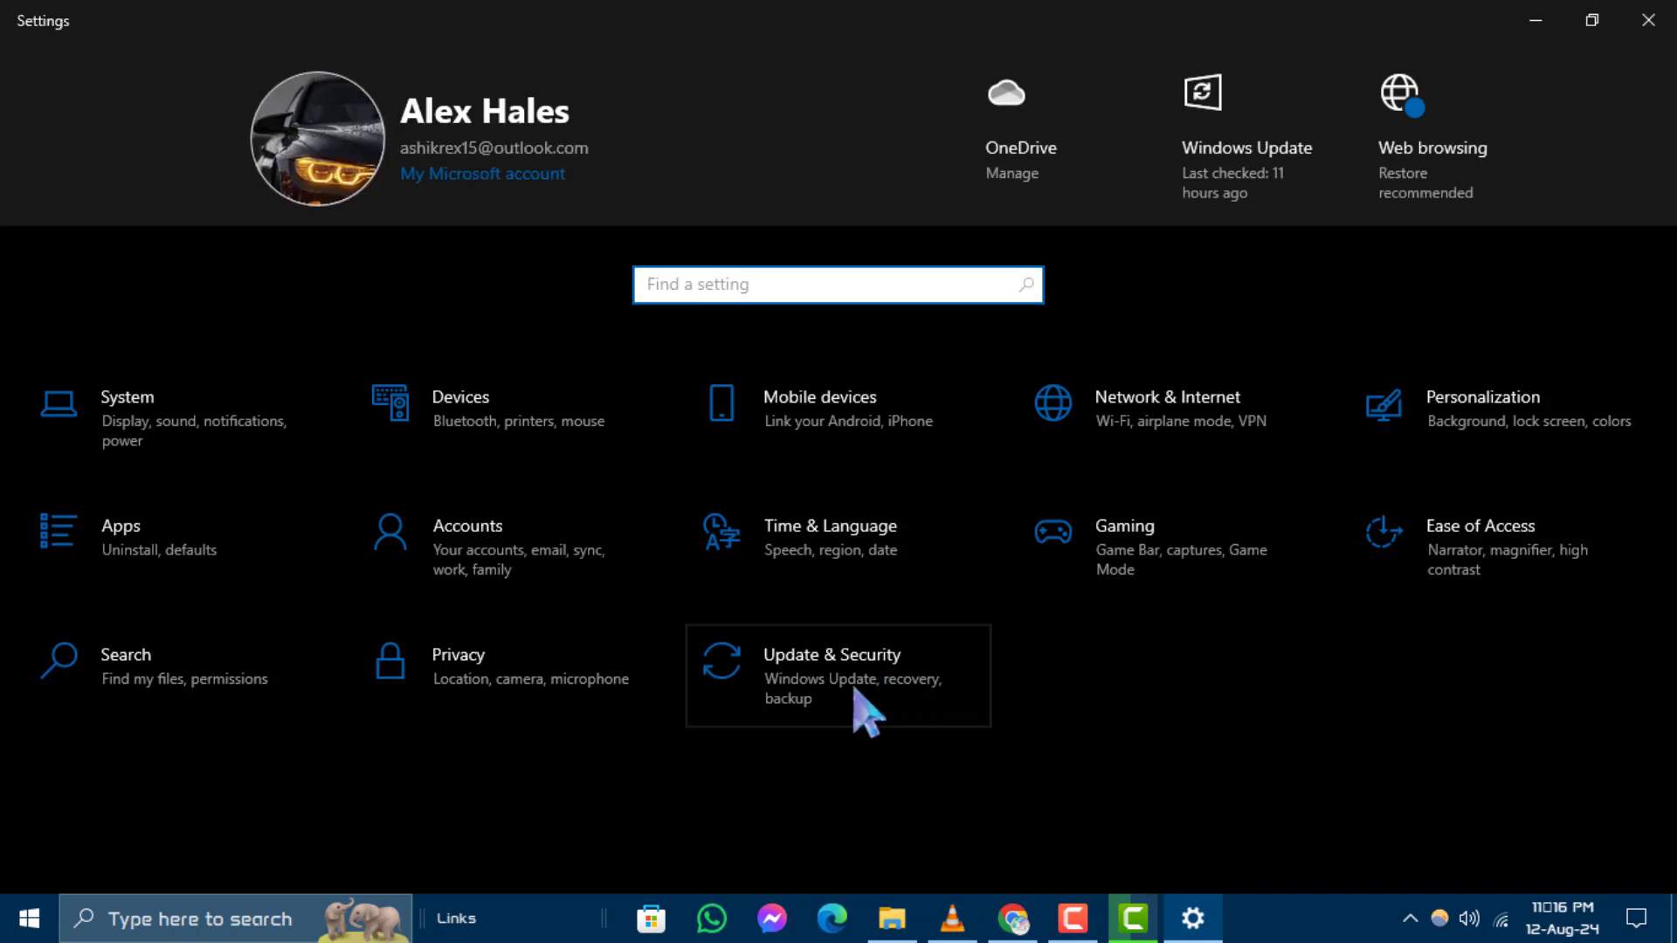
Go to the Update & Security section of Settings.
{"action": "left_click", "coordinate": [836, 674]}
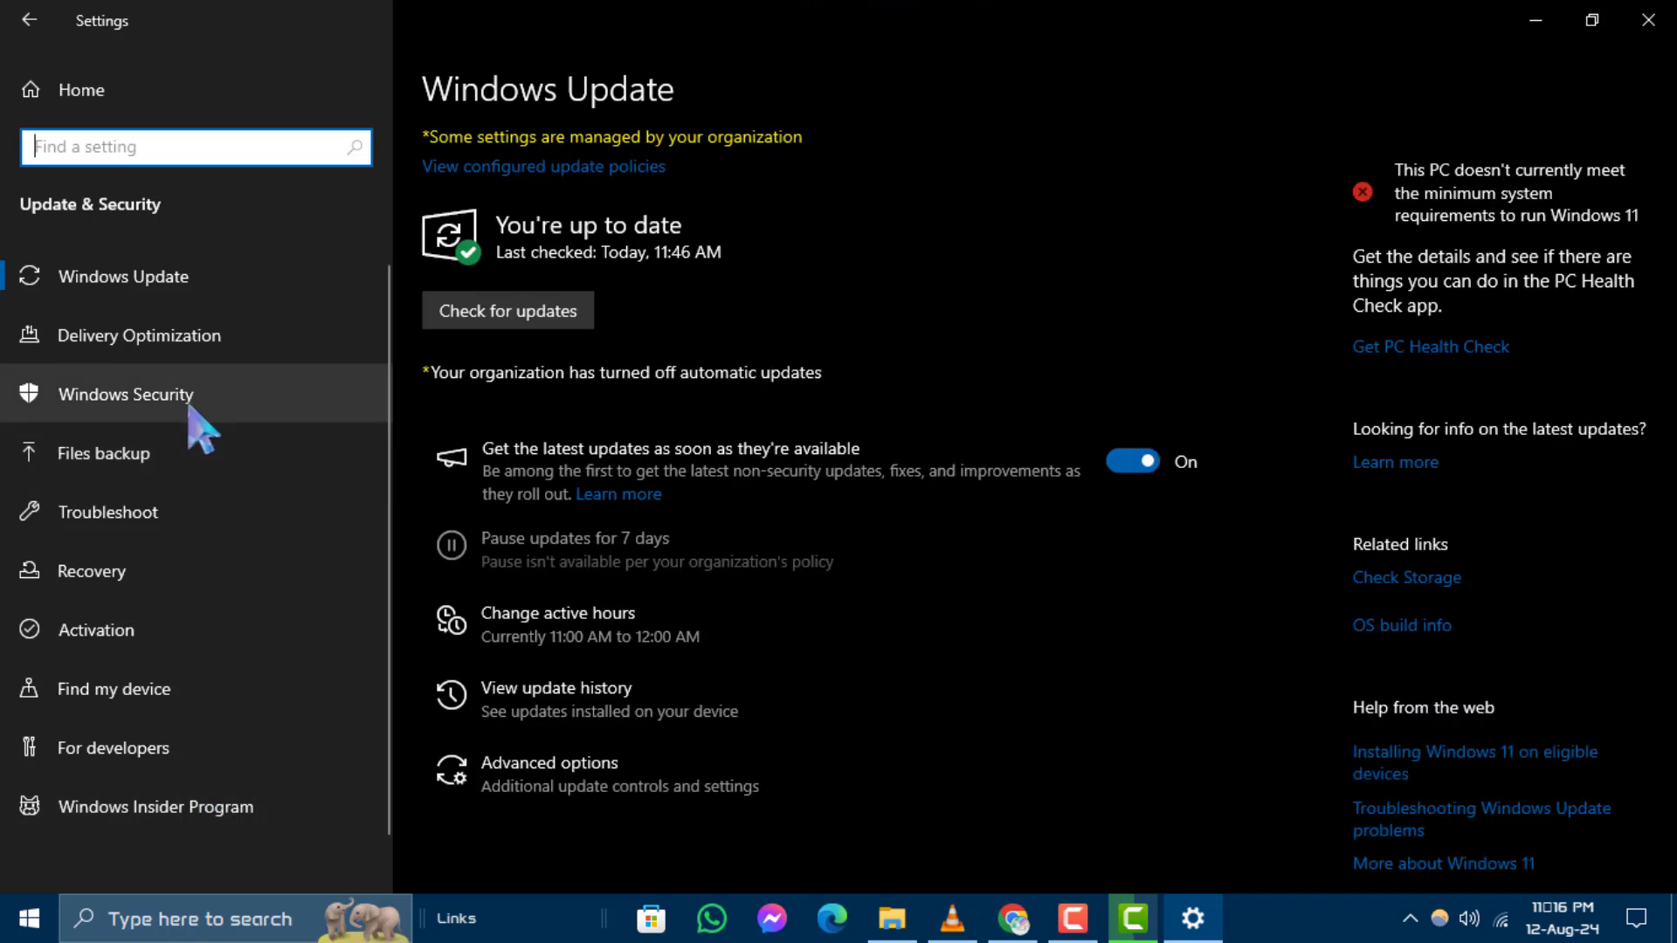
Launch the Windows Security app from the Windows Security settings page.
{"action": "left_click", "coordinate": [125, 393]}
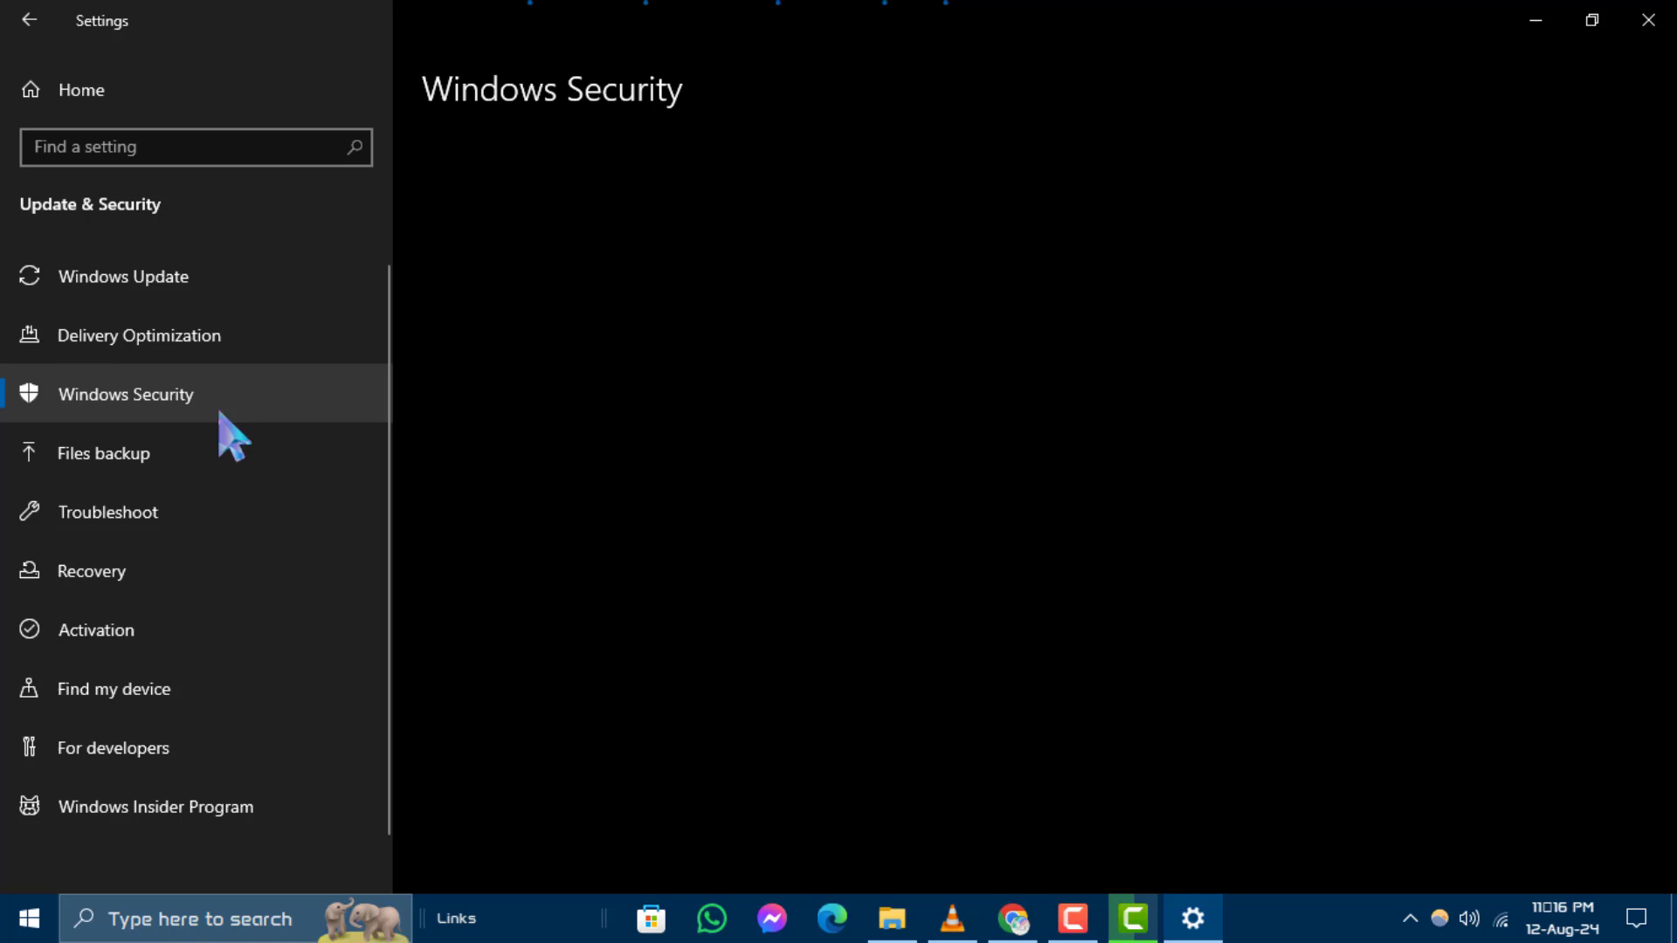
{"action": "mouse_move", "coordinate": [275, 435]}
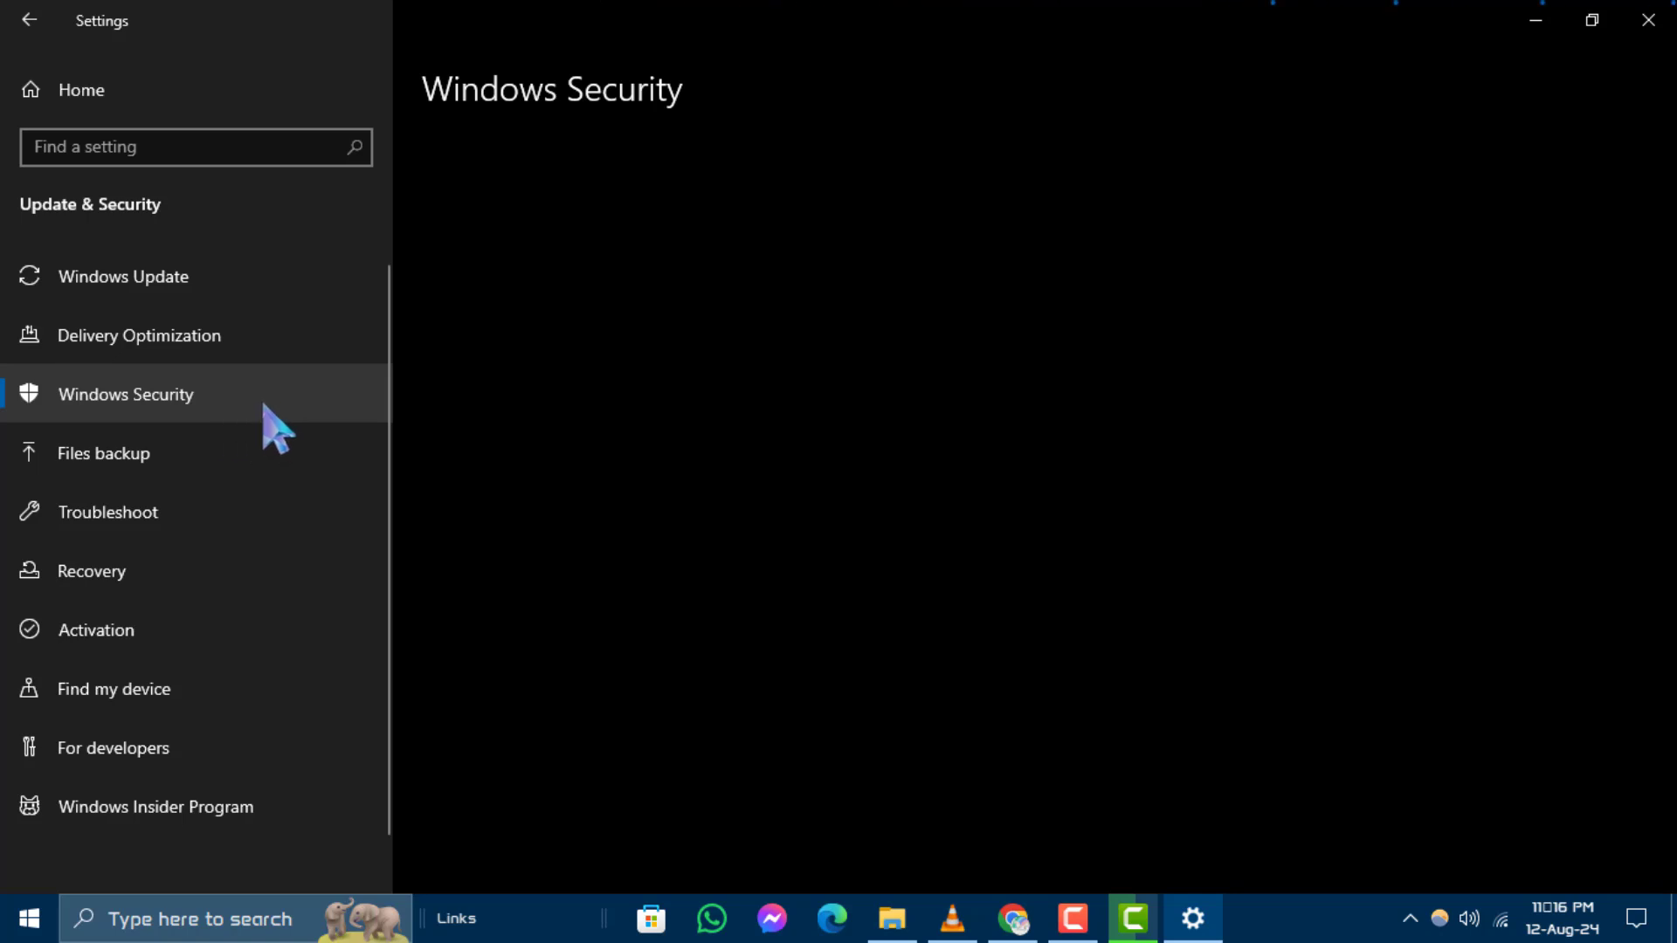
{"action": "left_click", "coordinate": [125, 393]}
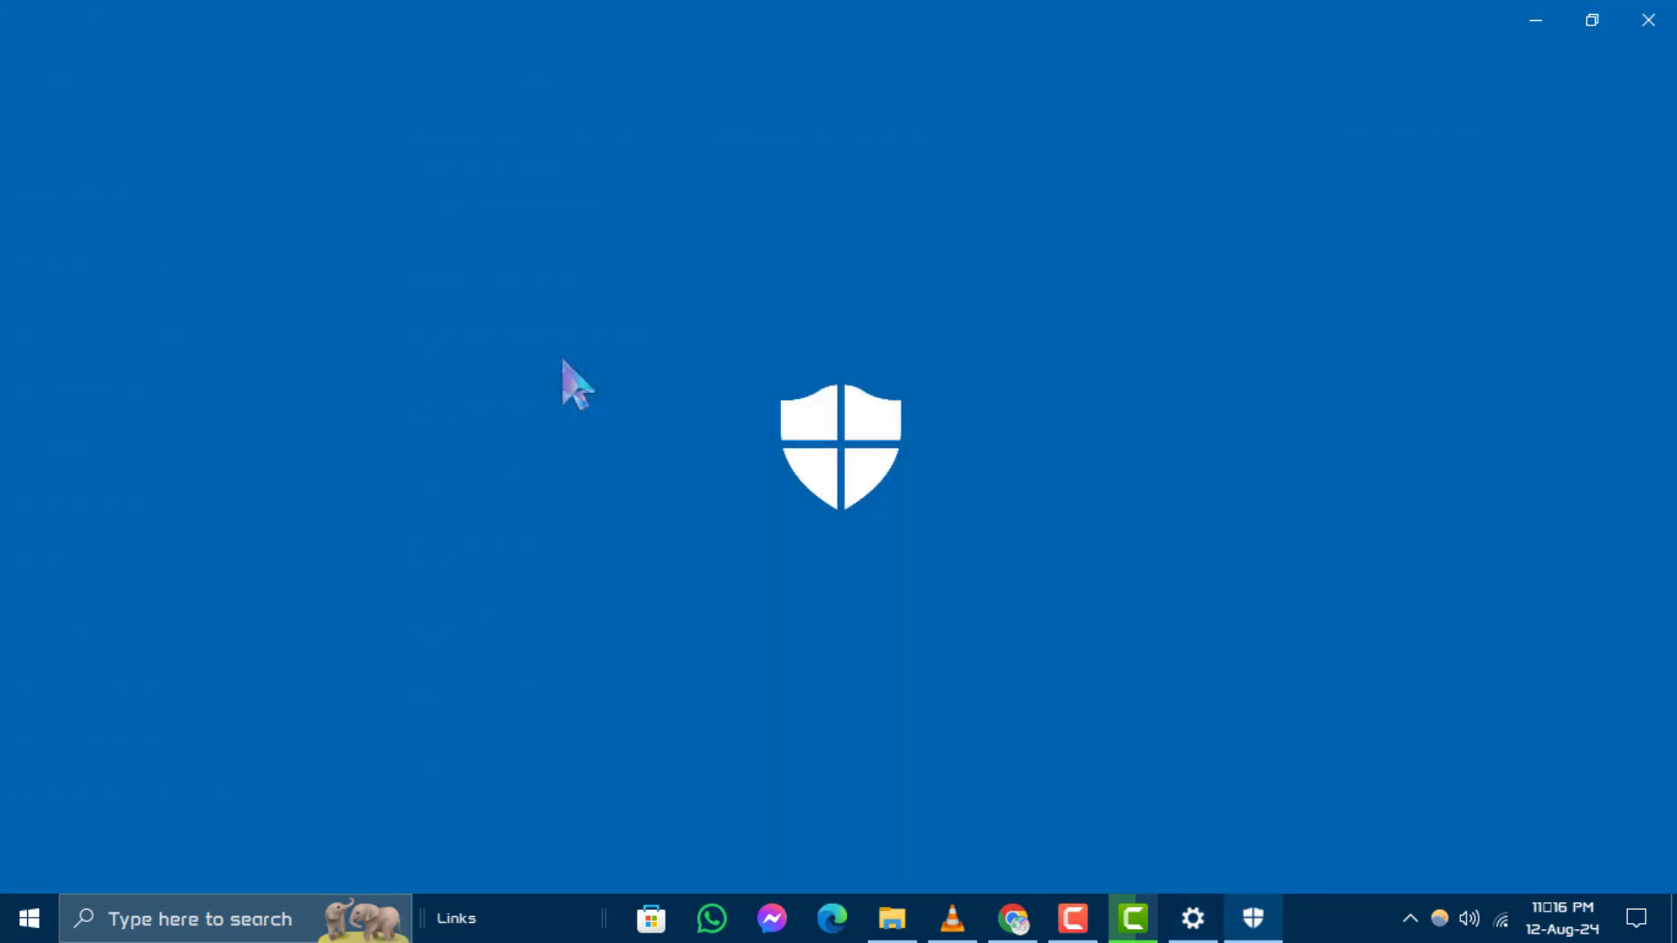
Review the current threats list under Virus & threat protection, scrolling through the uTorrent bundler detections.
{"action": "left_click", "coordinate": [1253, 917]}
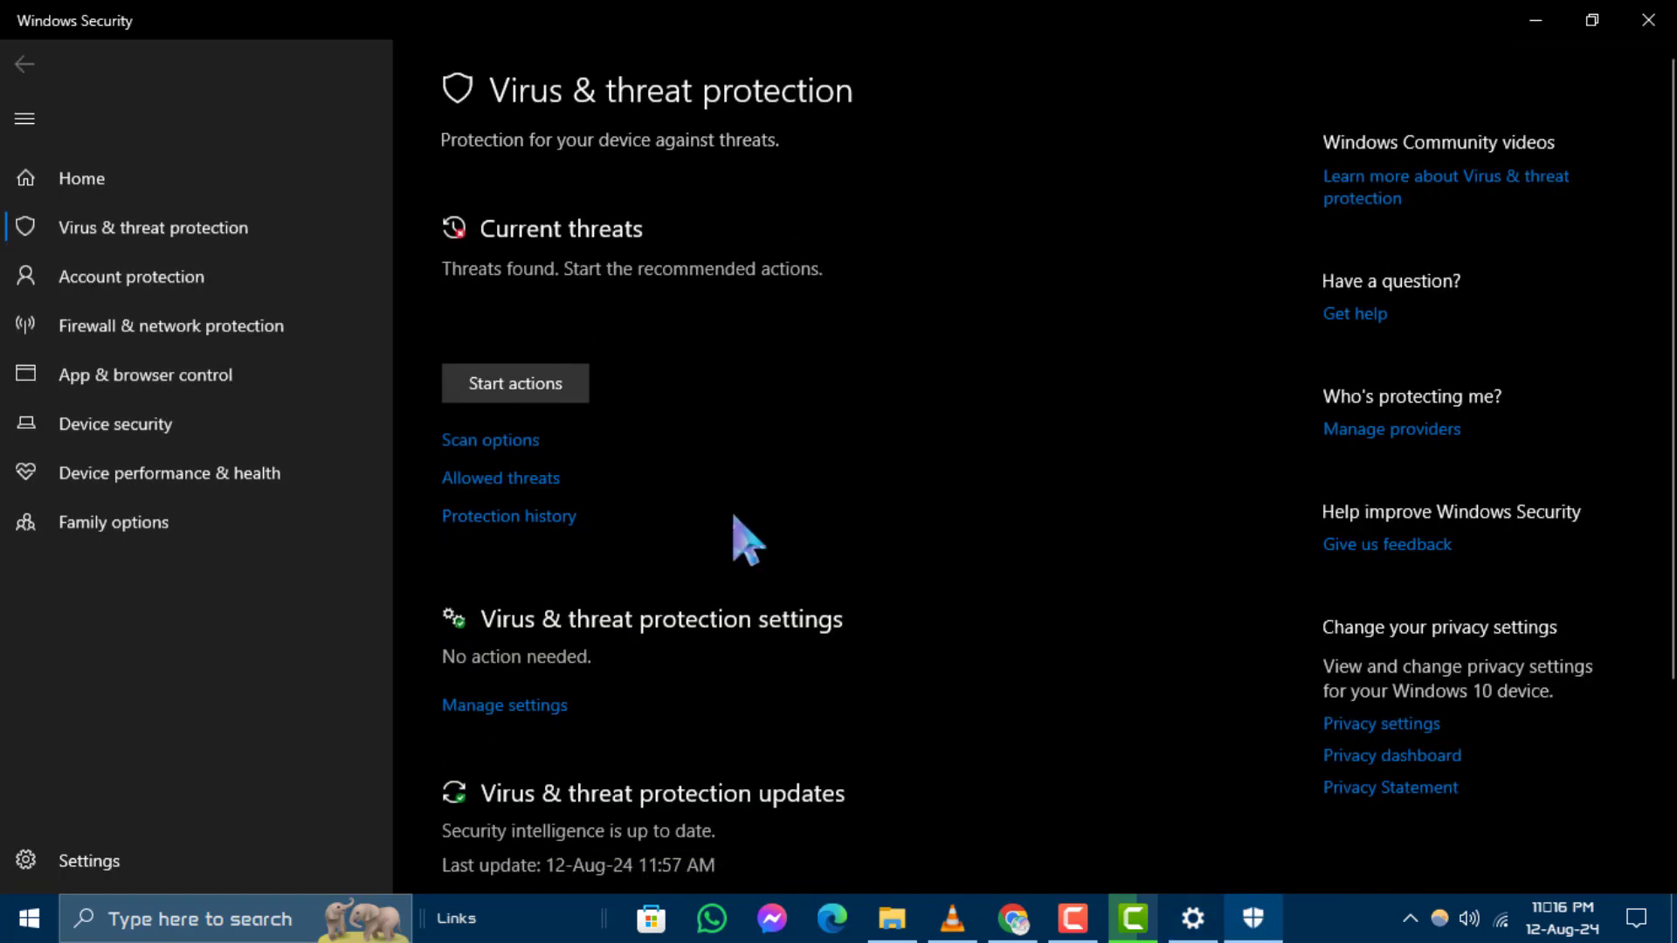
{"action": "left_click", "coordinate": [514, 383]}
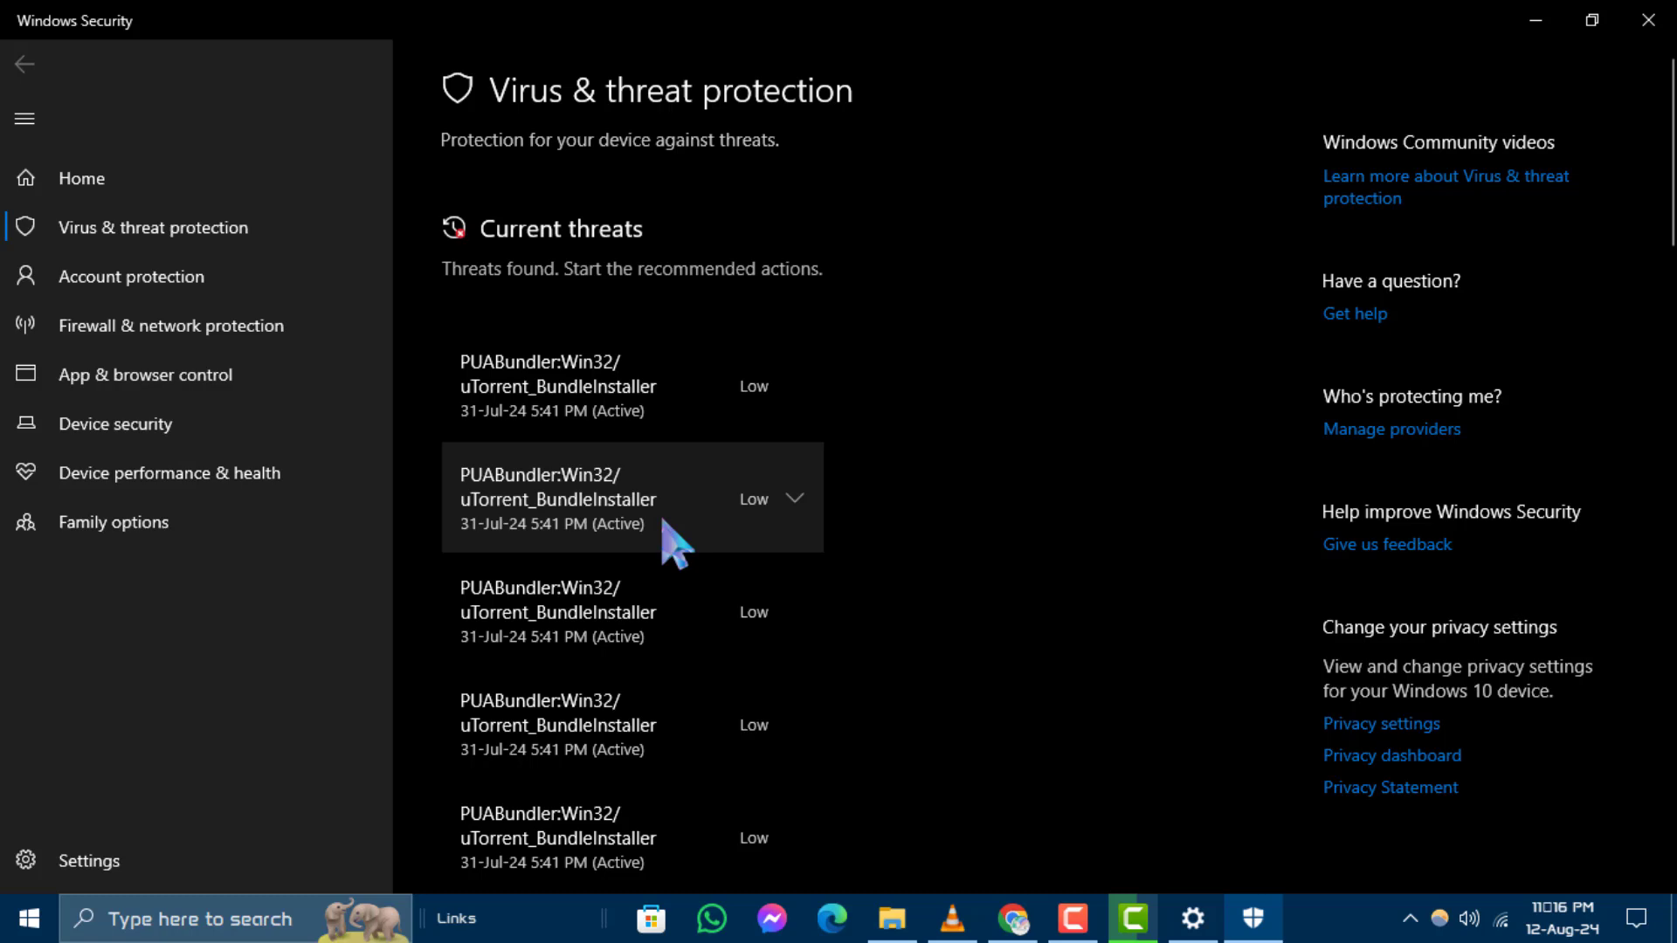
{"action": "scroll", "scroll_direction": "down", "scroll_amount": 3}
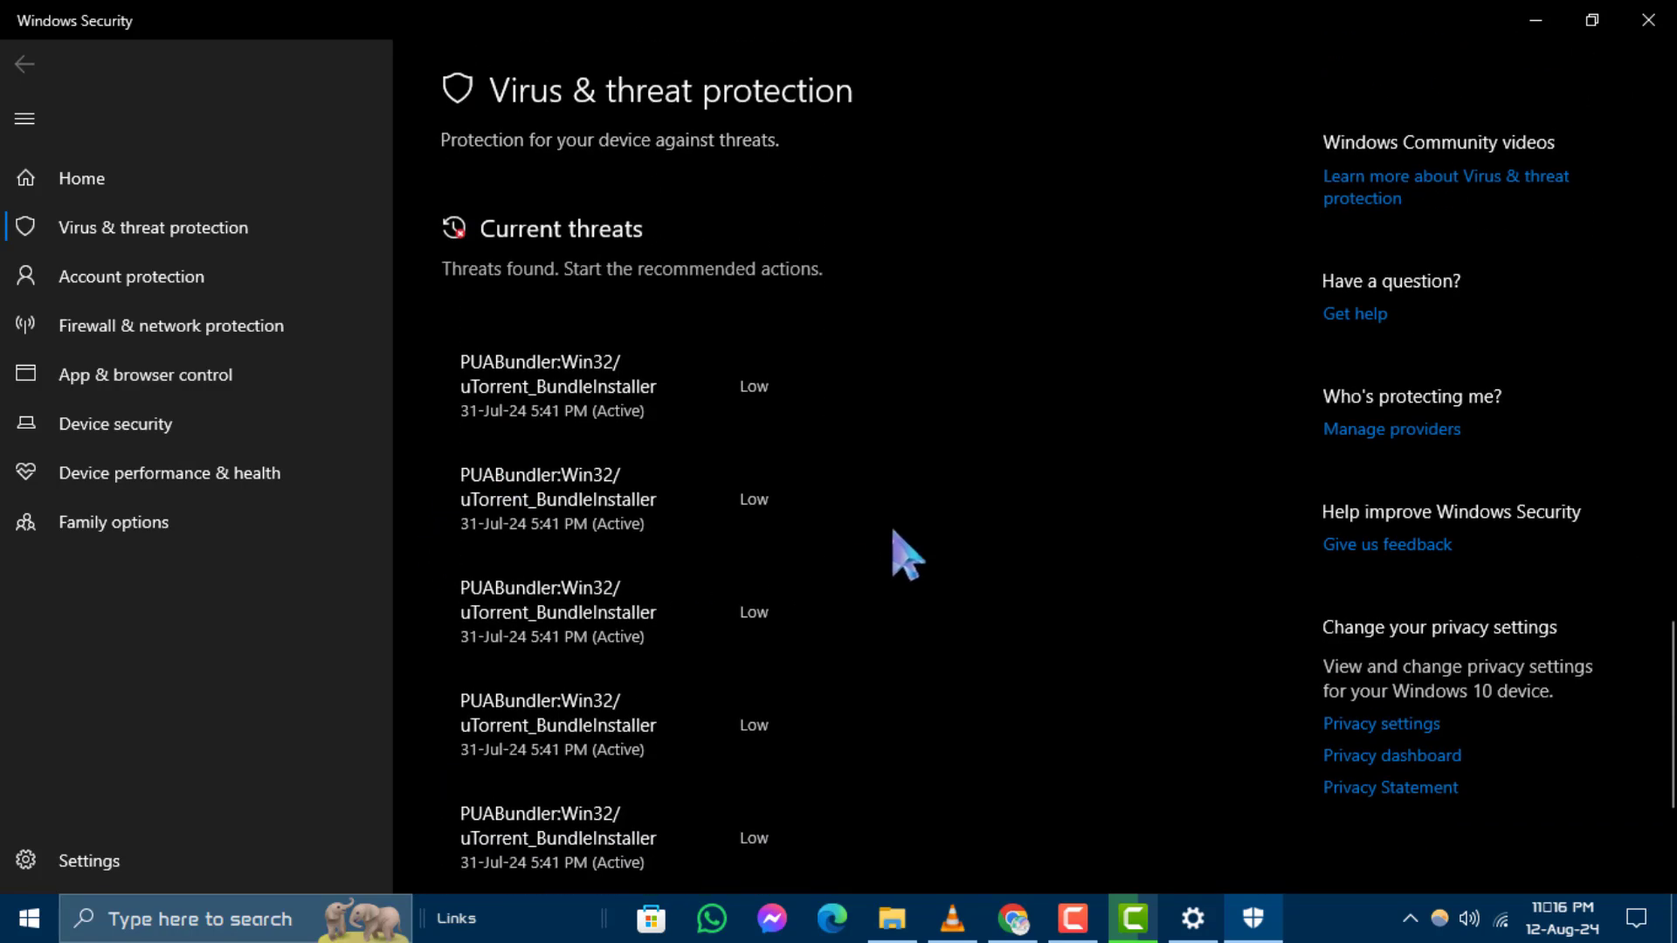
{"action": "scroll", "scroll_direction": "down", "scroll_amount": 3}
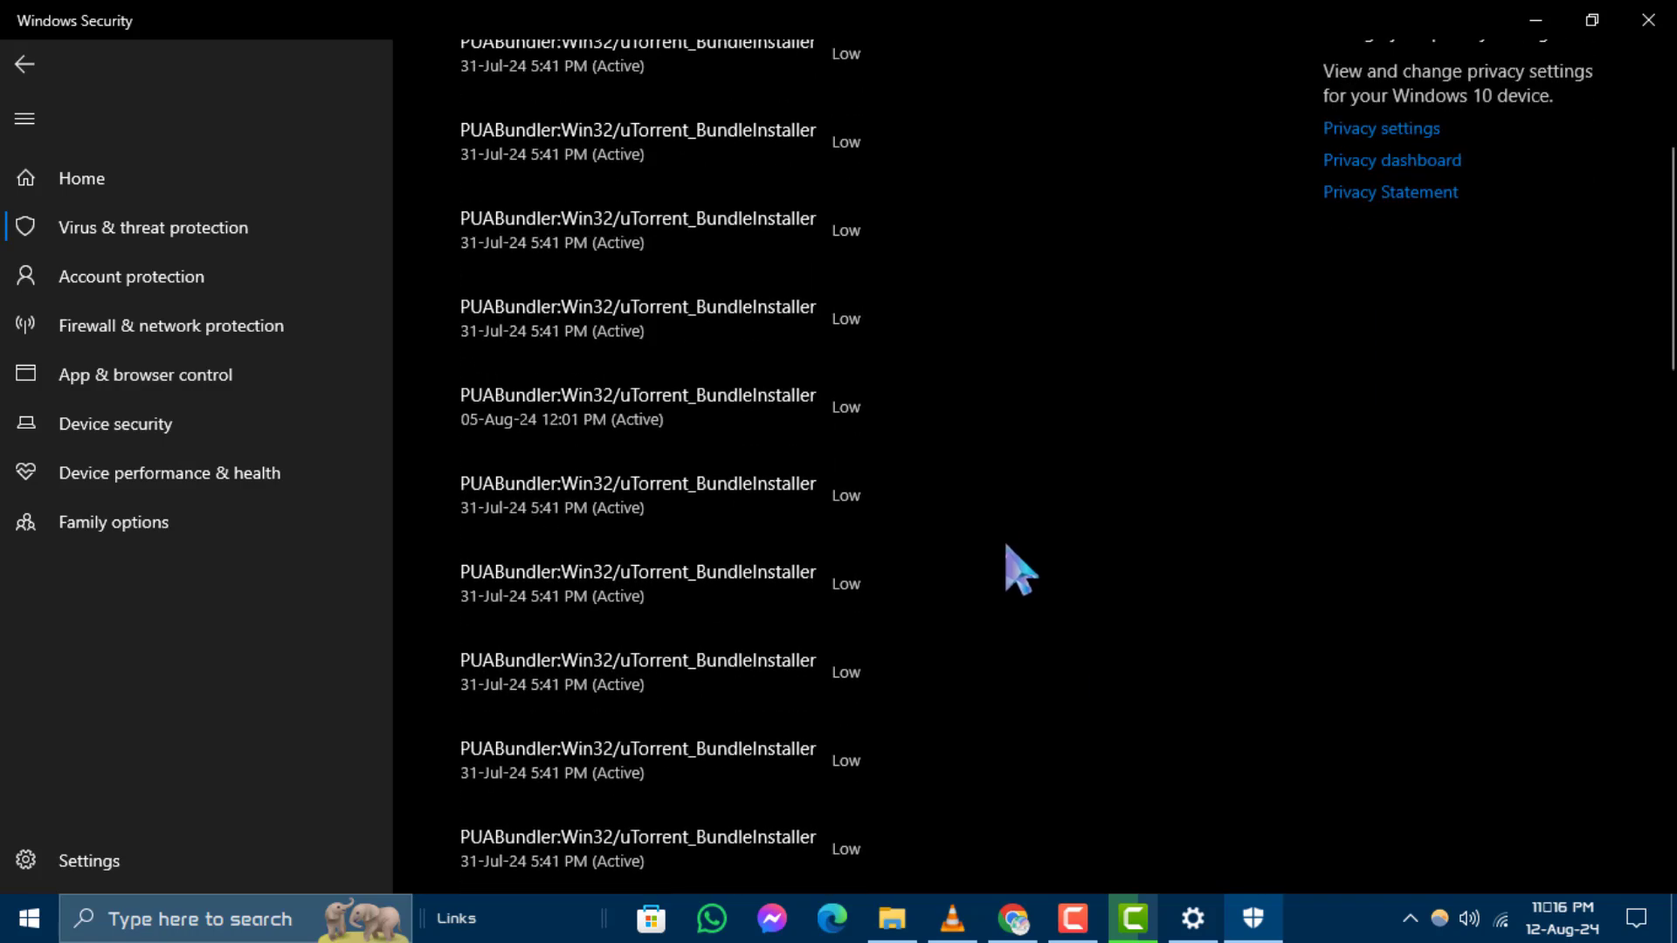
{"action": "scroll", "scroll_direction": "down", "scroll_amount": 3}
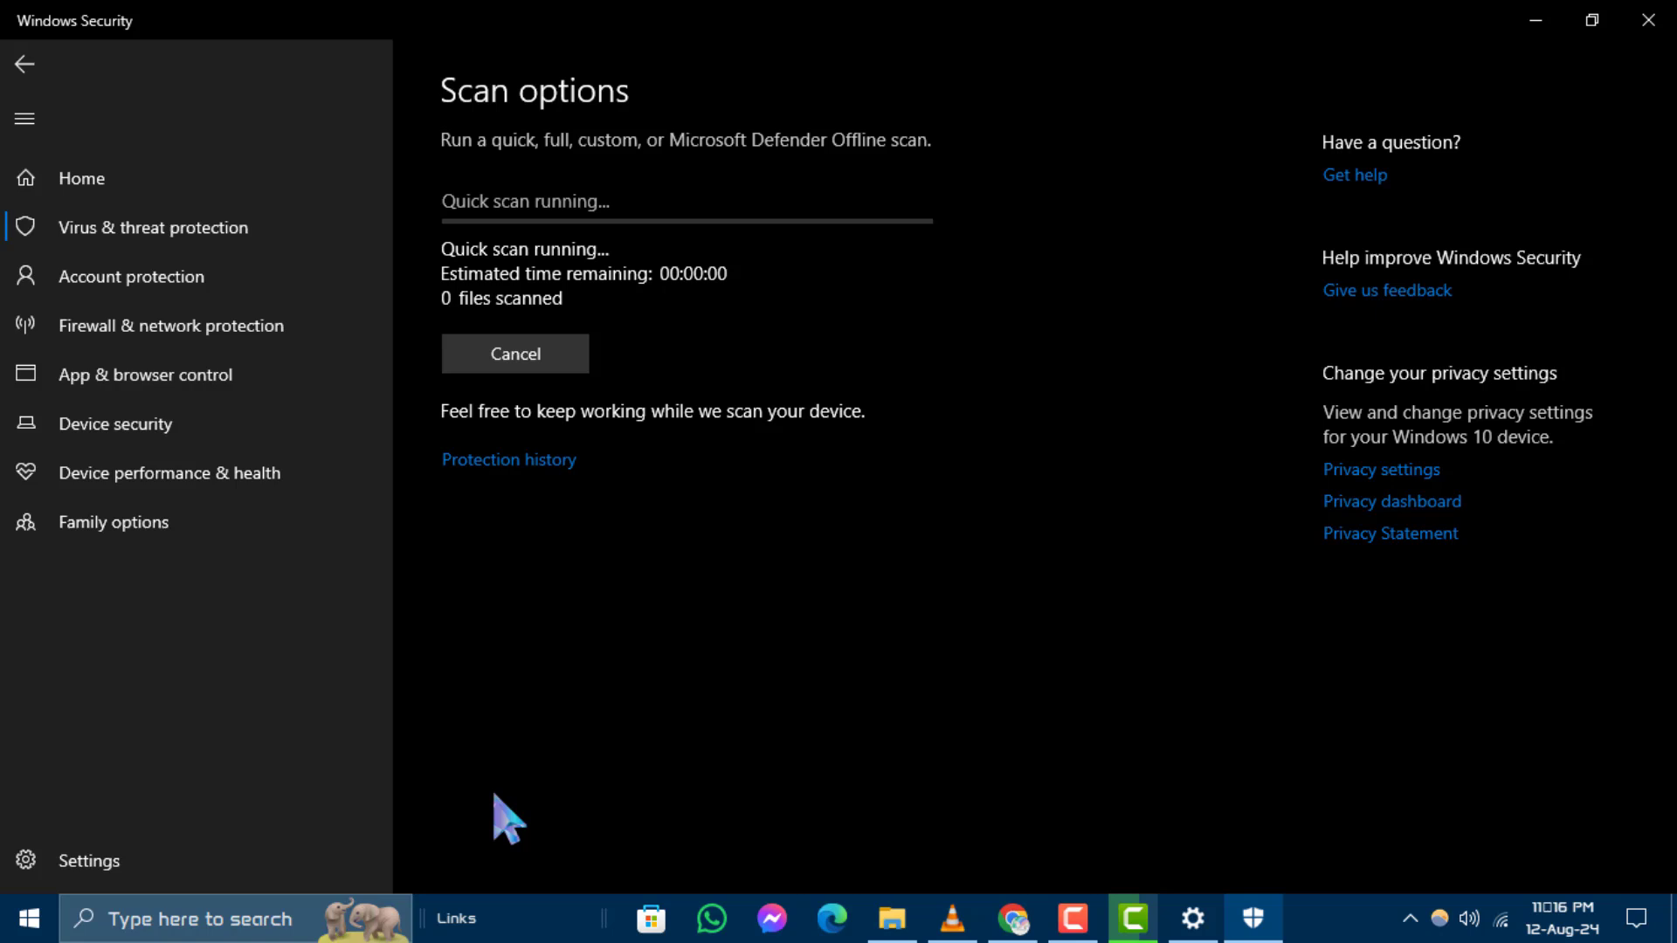
{"action": "mouse_move", "coordinate": [543, 779]}
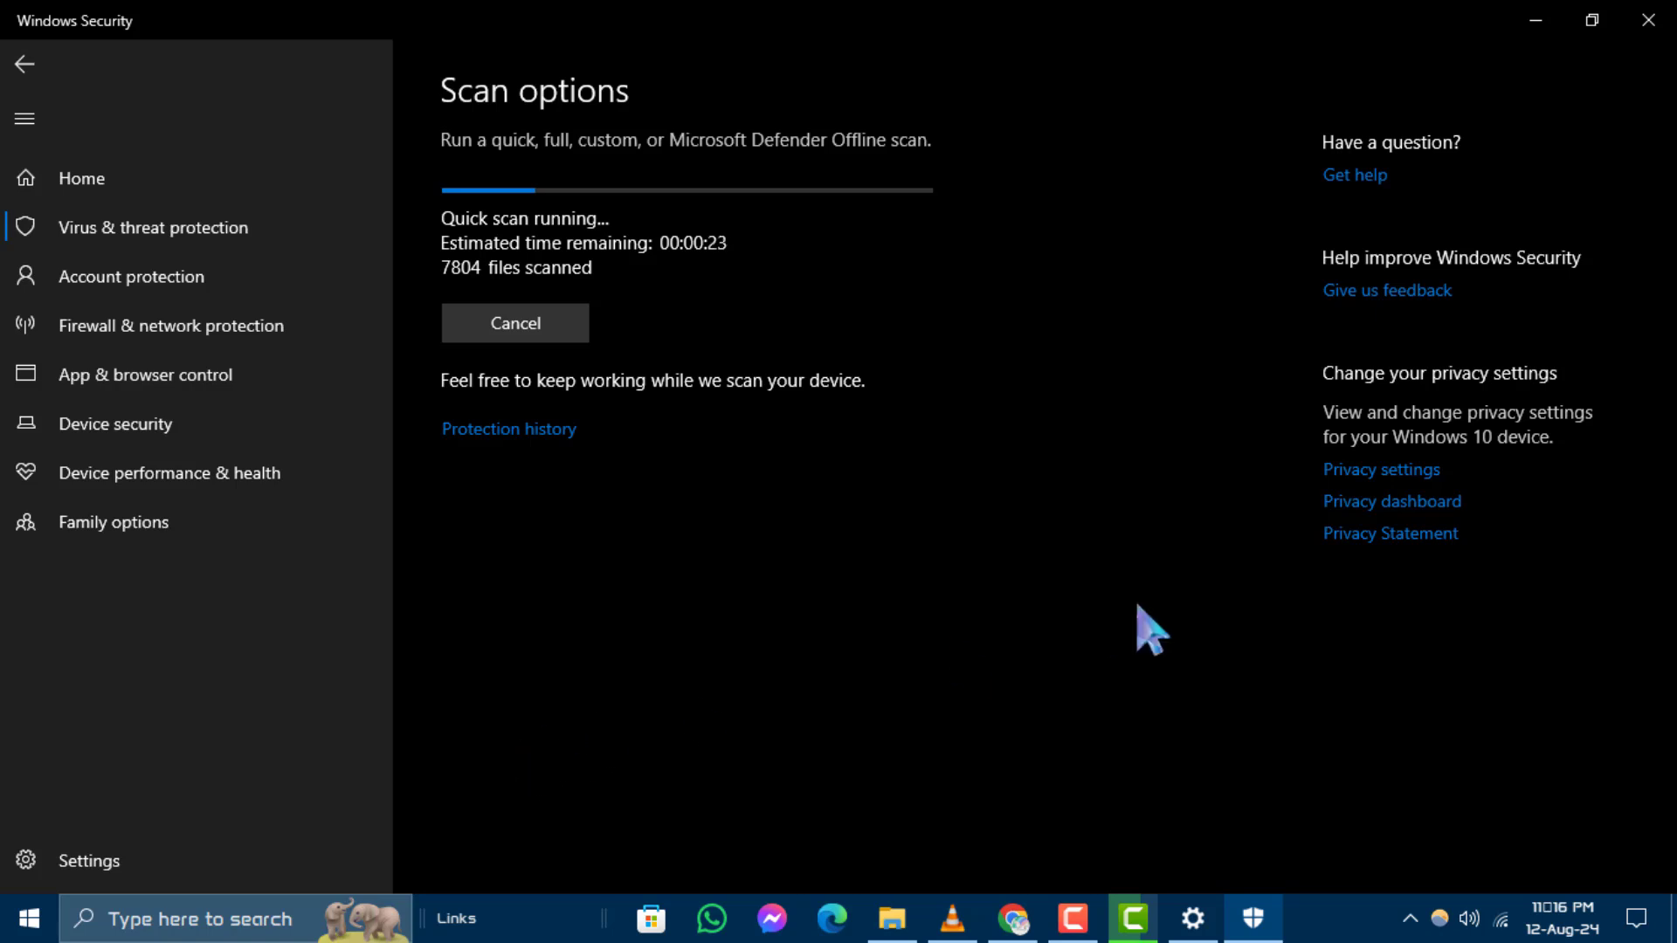
{"action": "mouse_move", "coordinate": [1117, 896]}
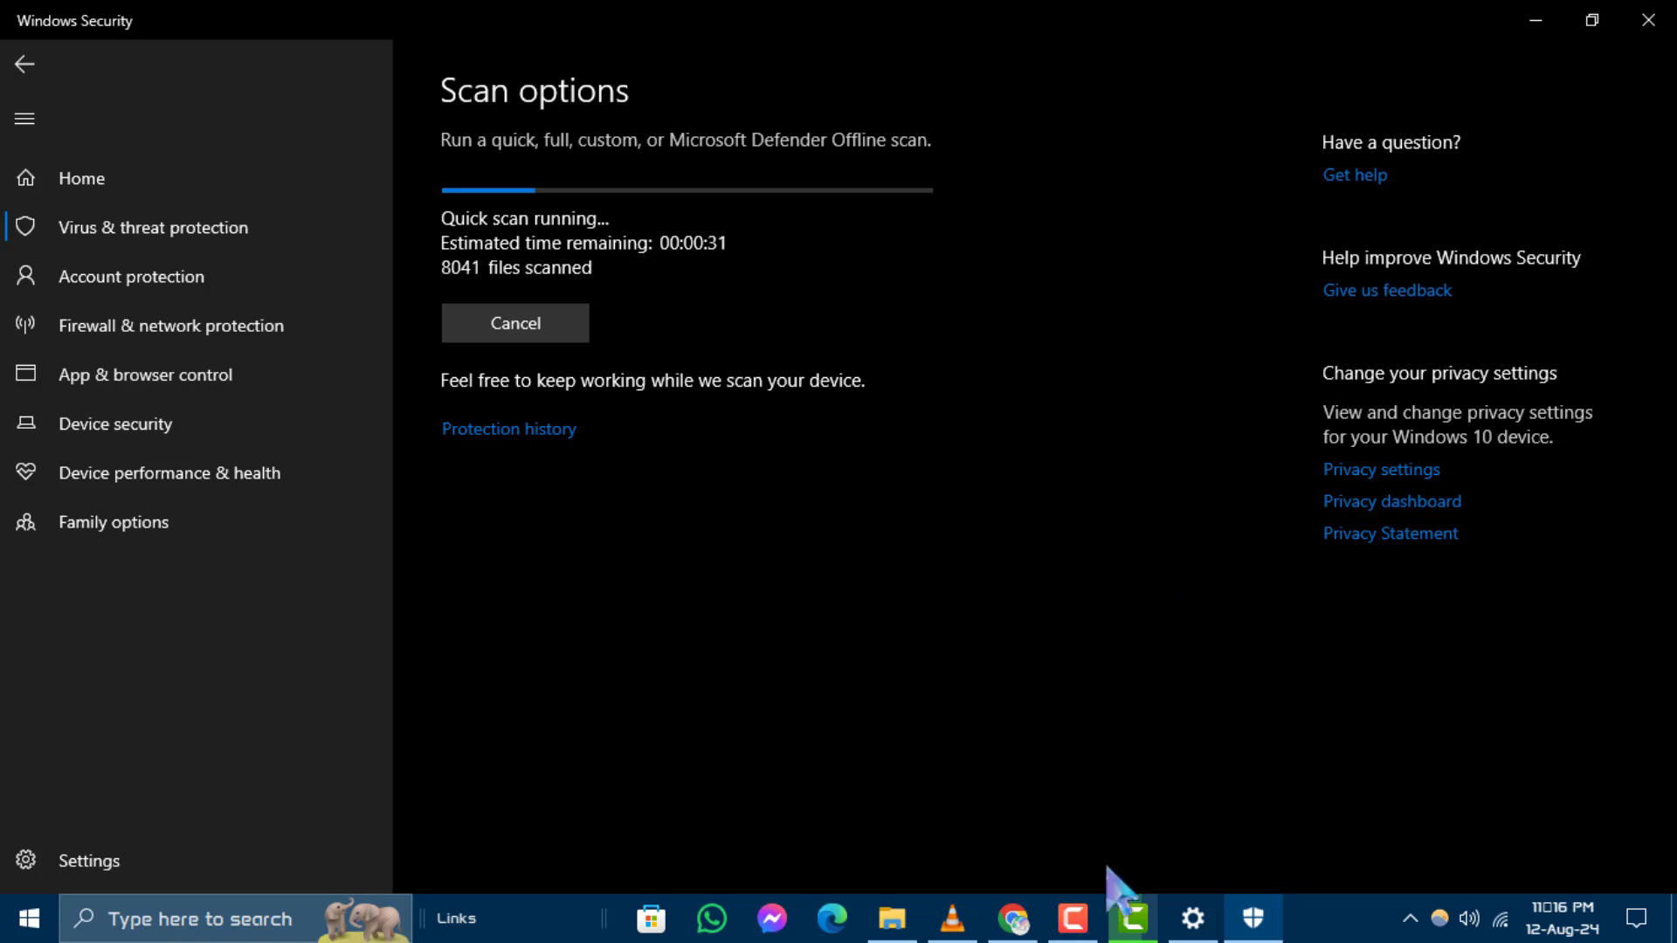